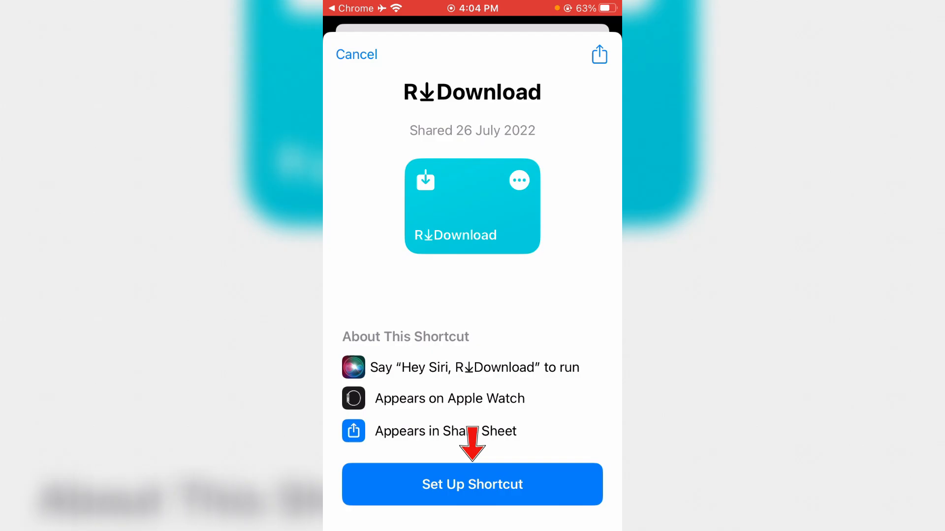
Set up the R↓Download shortcut and add it to the library
left_click(472, 484)
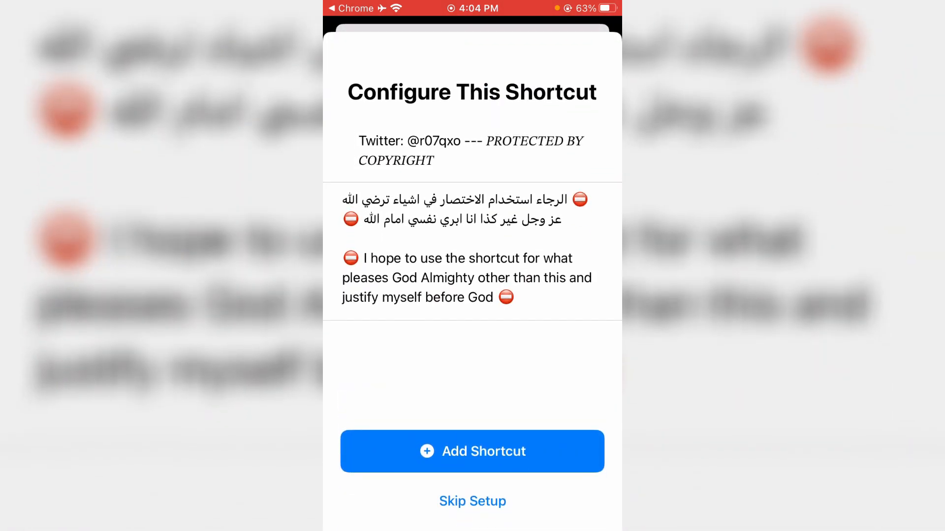
left_click(472, 501)
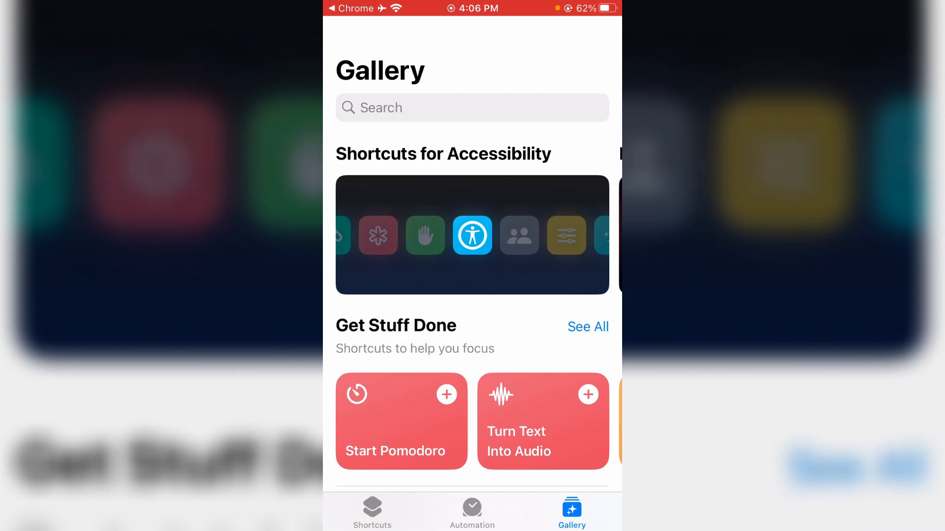
Run R↓Download from the All Shortcuts list
left_click(372, 512)
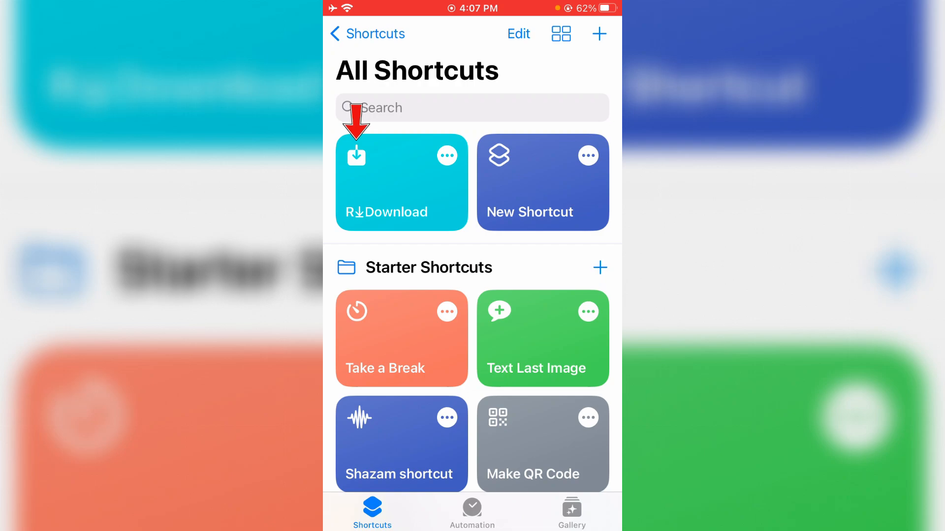
left_click(401, 182)
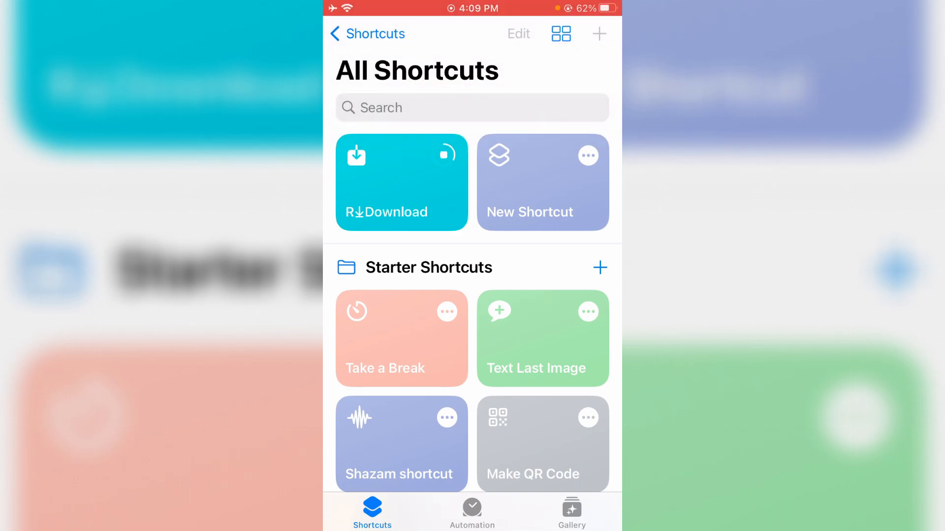
Allow R↓Download to connect to m-r.pw and dismiss its 'not found' result page
left_click(401, 182)
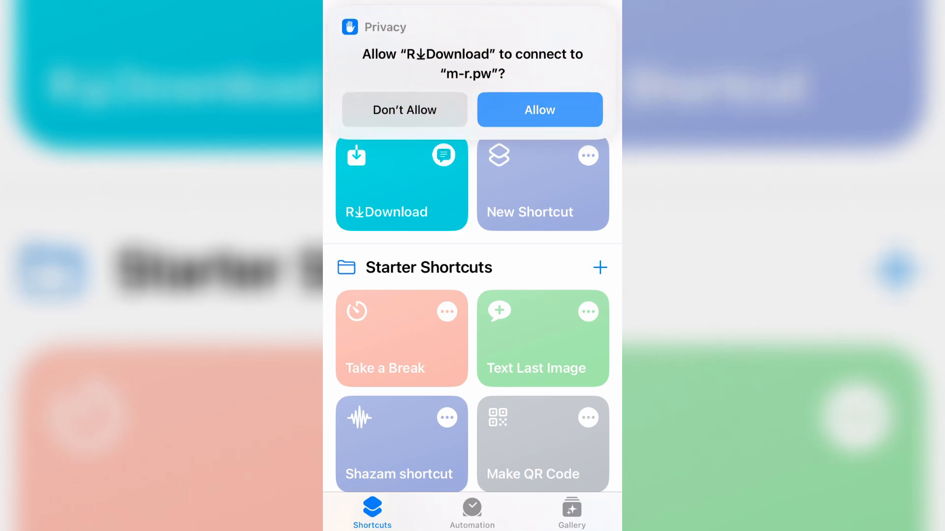
left_click(539, 110)
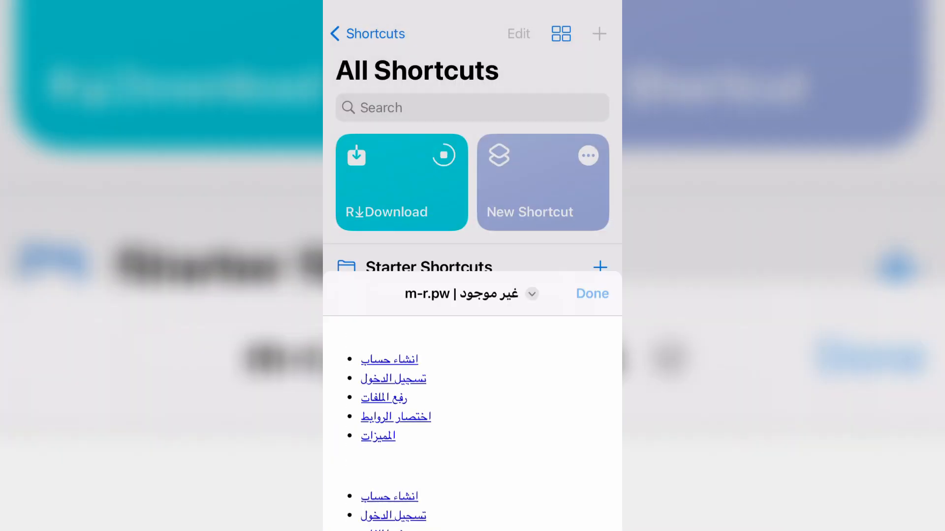
left_click(592, 295)
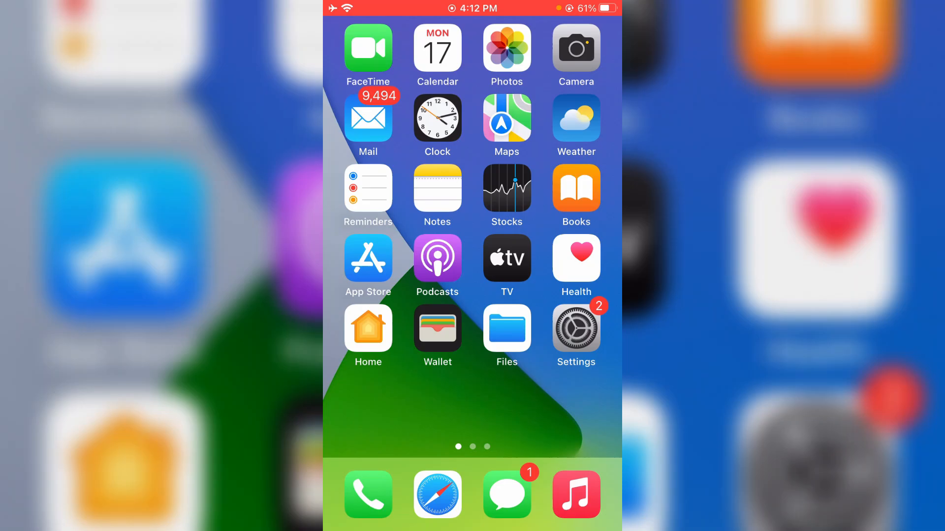
Share the screenshot from Photos and scroll the share sheet to R↓Download
left_click(507, 50)
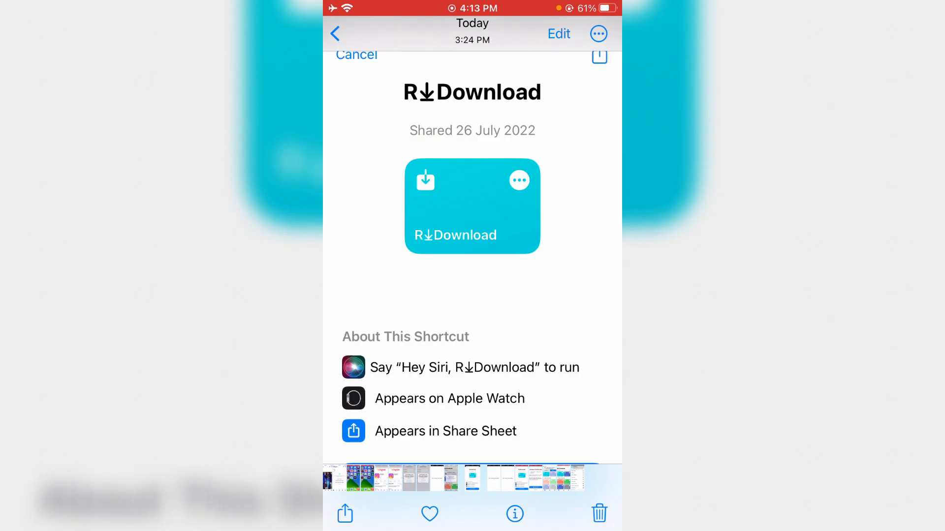
left_click(344, 514)
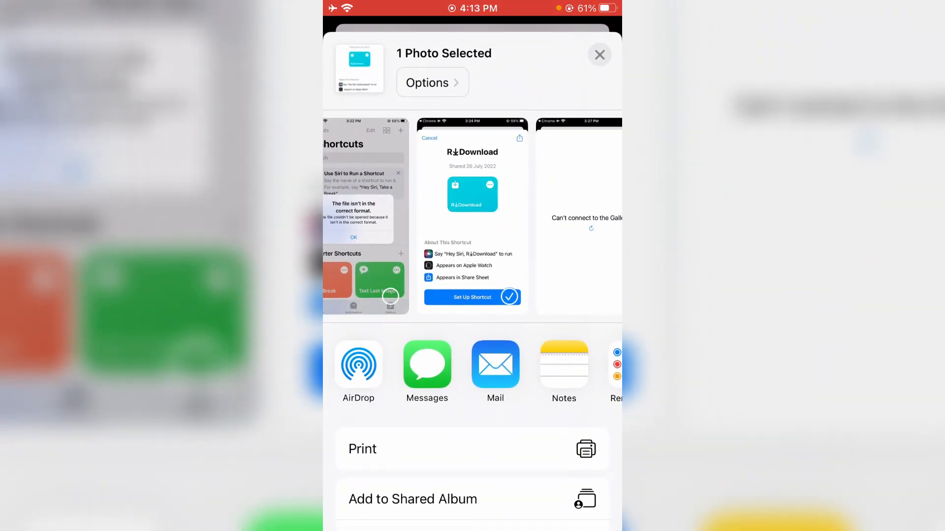
scroll("up", 3)
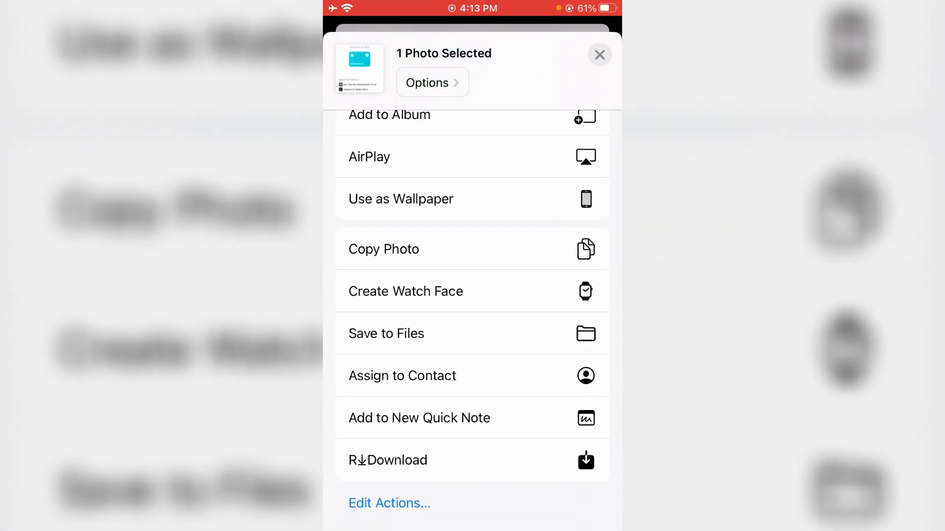